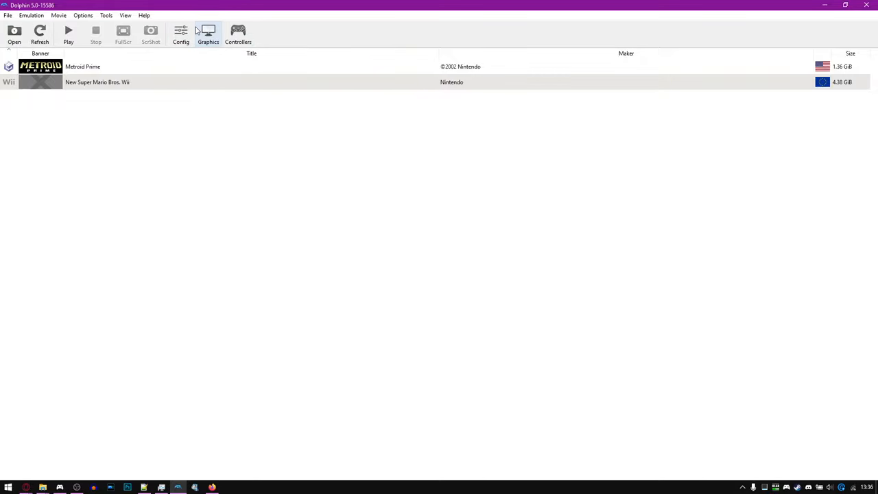
Check the game folders in settings, then start converting the Metroid Prime disc image
click(181, 33)
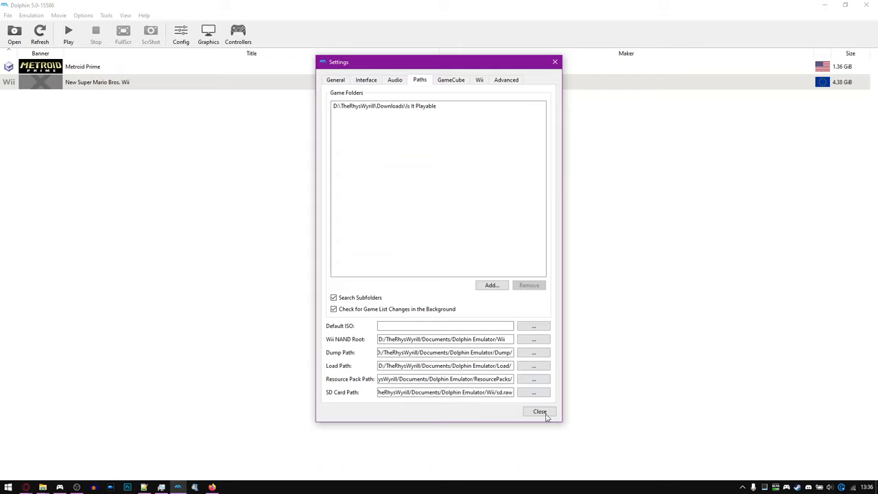
click(540, 412)
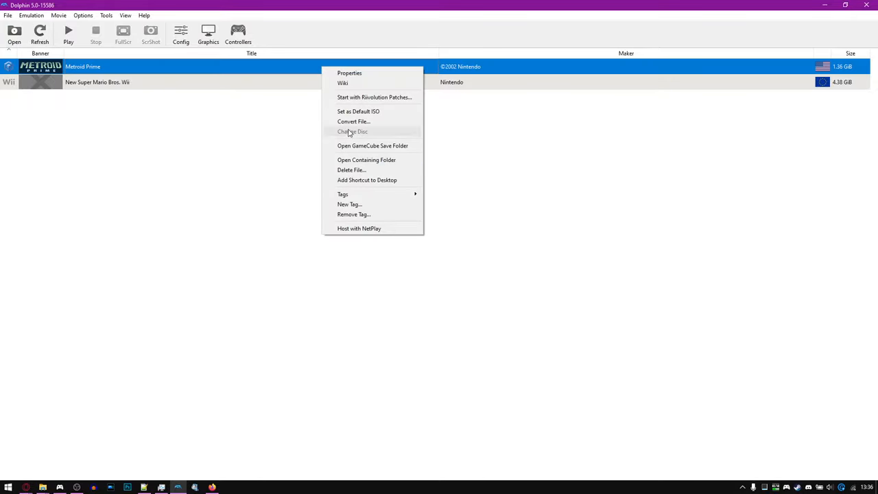
click(354, 121)
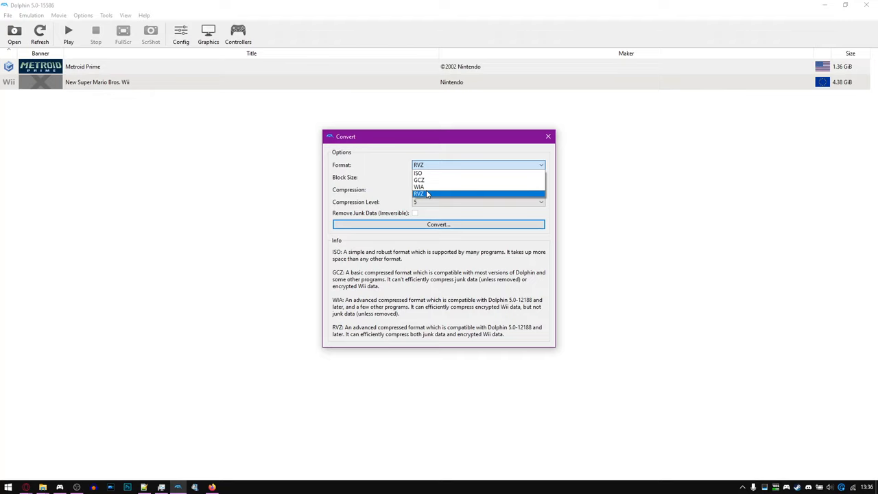
mouse_move(542, 291)
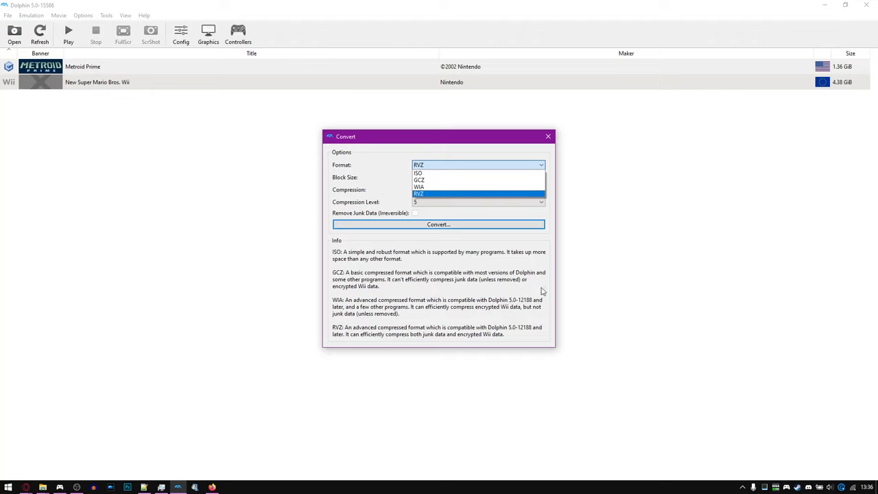
mouse_move(335, 294)
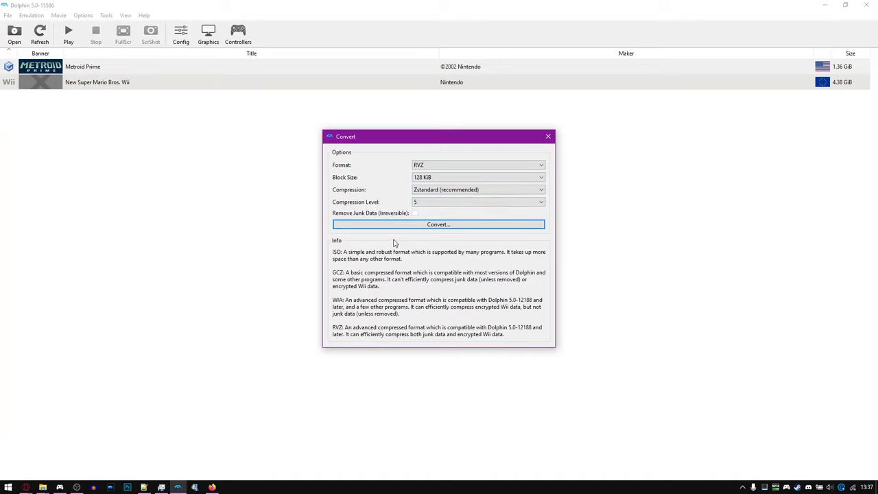
Save Metroid Prime as a compressed RVZ copy into the Is It Playable folder
click(439, 225)
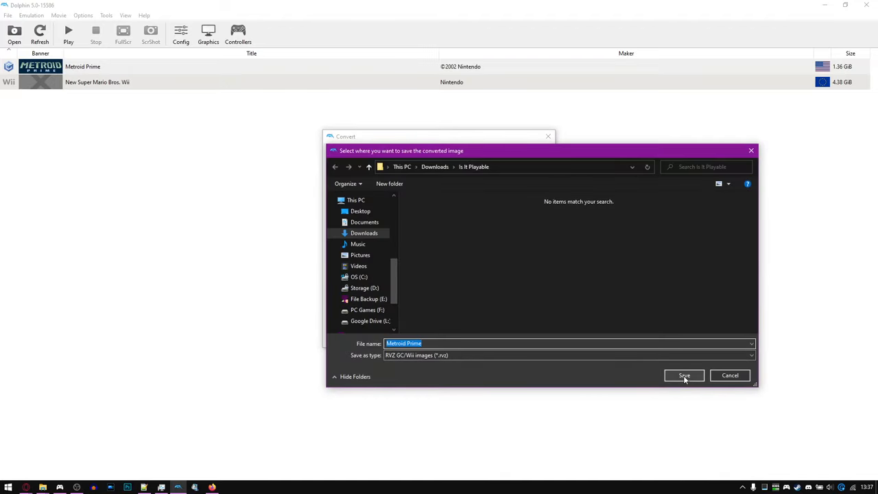
click(683, 376)
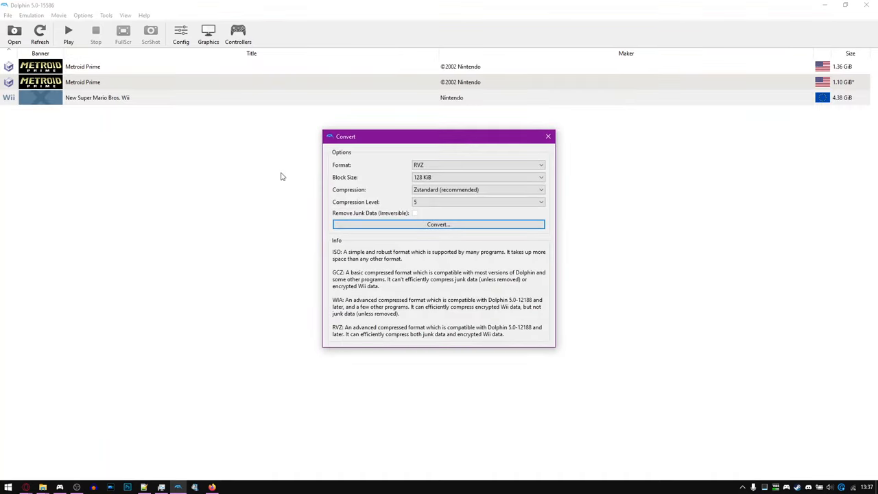
Save New Super Mario Bros. Wii as a compressed RVZ copy and dismiss the success message
click(439, 225)
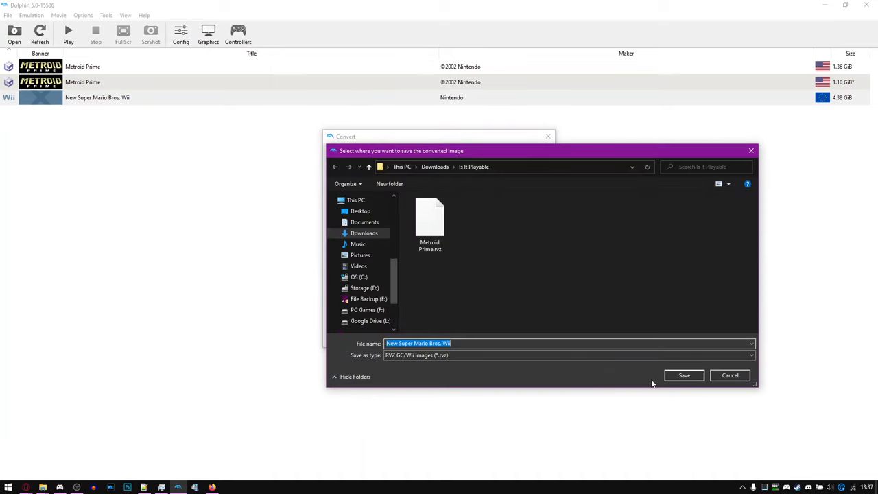
click(684, 376)
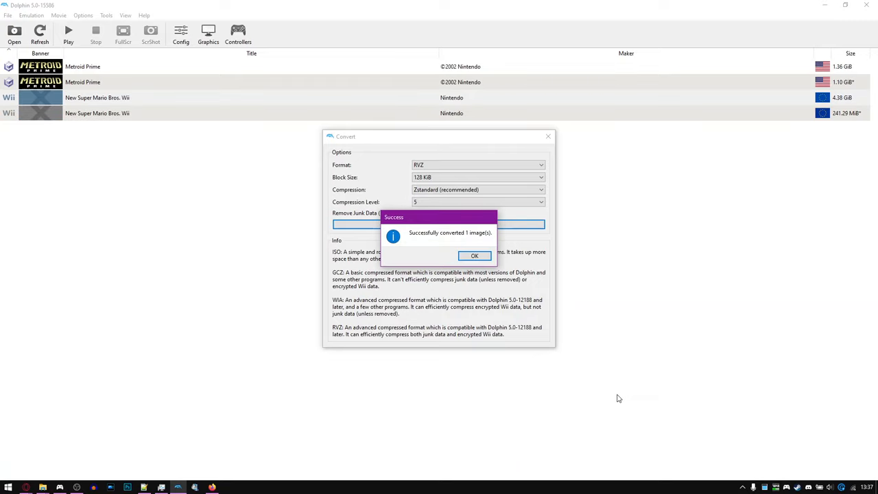
click(475, 255)
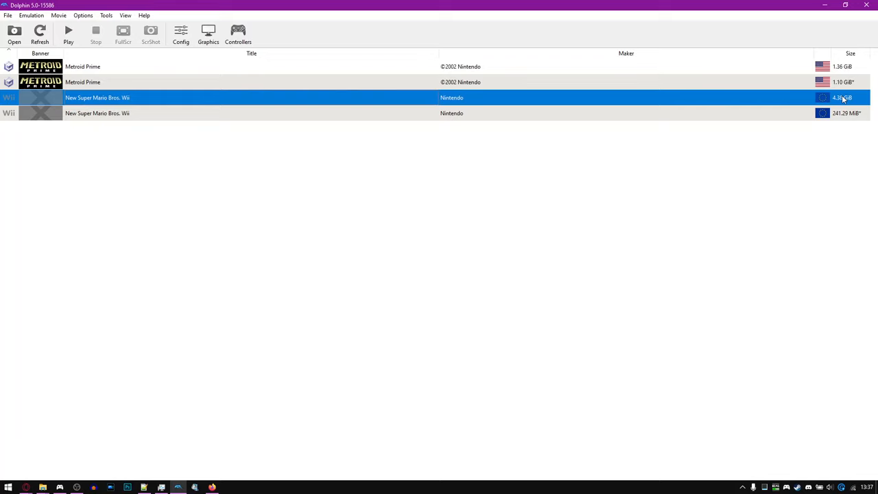
mouse_move(843, 116)
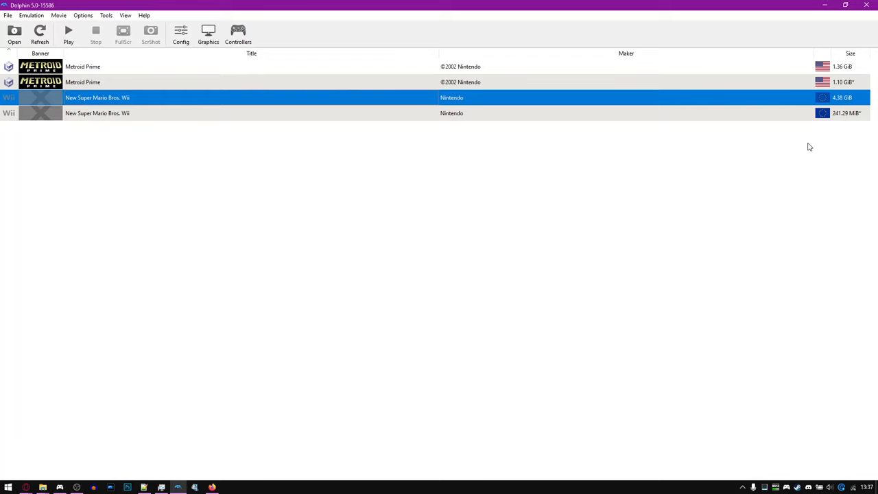
mouse_move(772, 148)
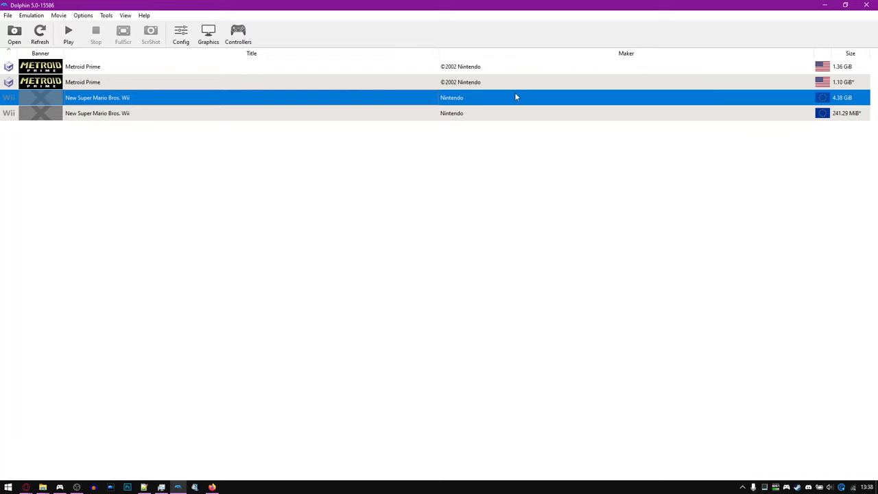
mouse_move(624, 142)
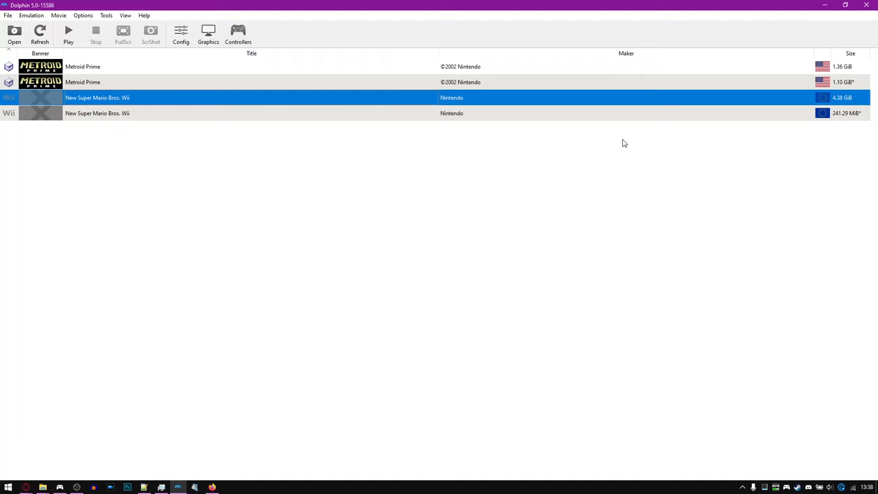
mouse_move(502, 214)
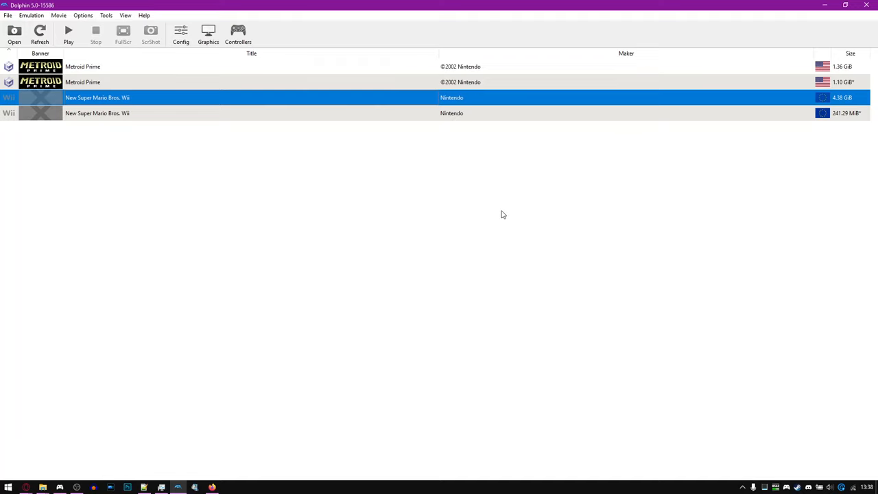